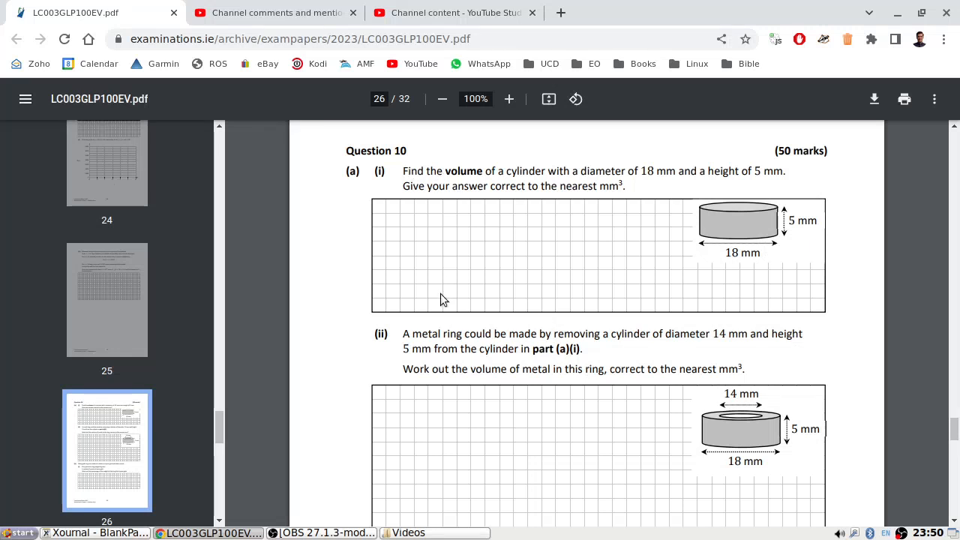
Write 'a i) πr²h = 1372' at the top left of a fresh squared page.
click(93, 533)
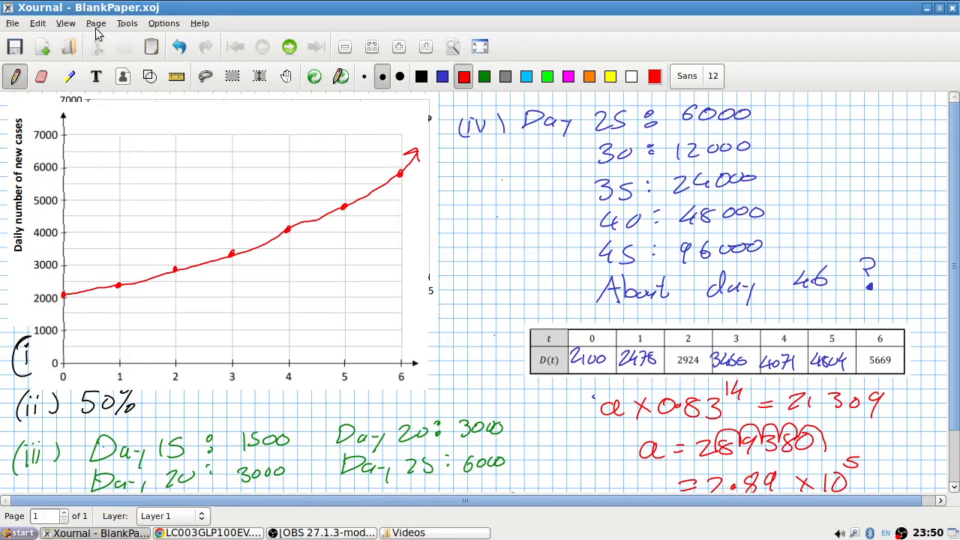
click(210, 533)
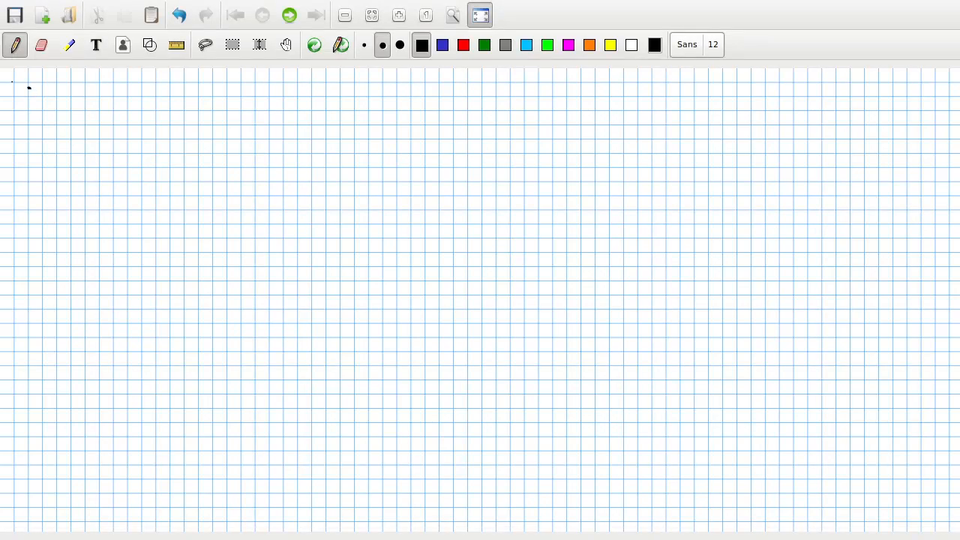
drag(15, 93, 113, 97)
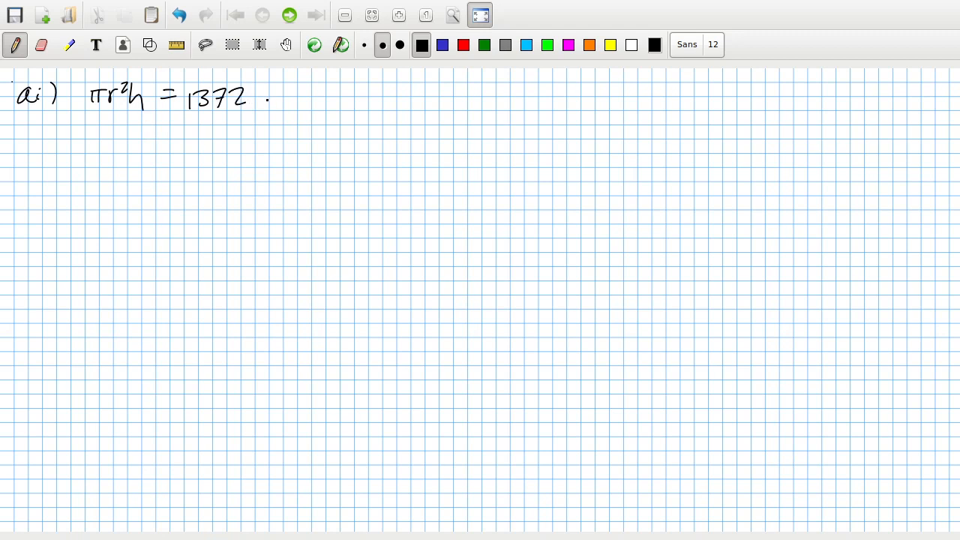
click(179, 15)
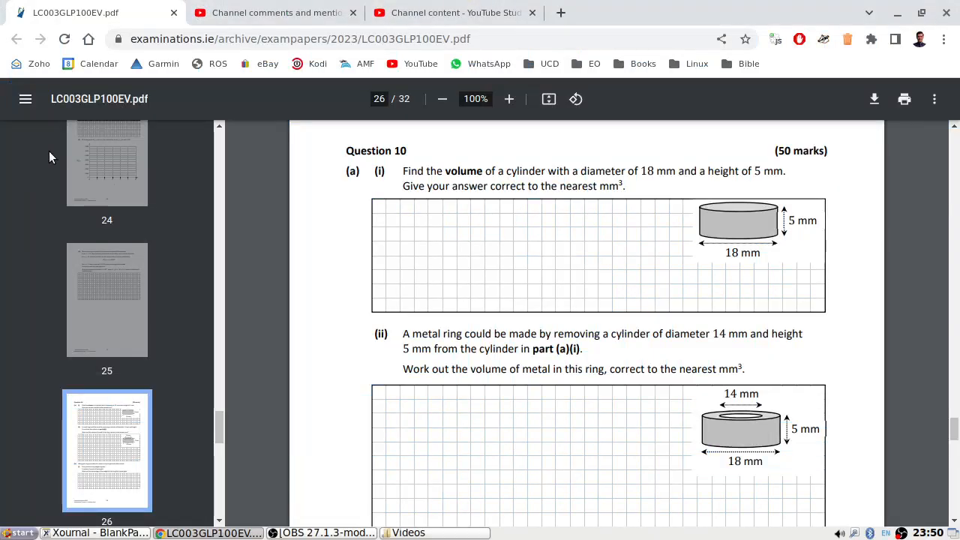
mouse_move(734, 524)
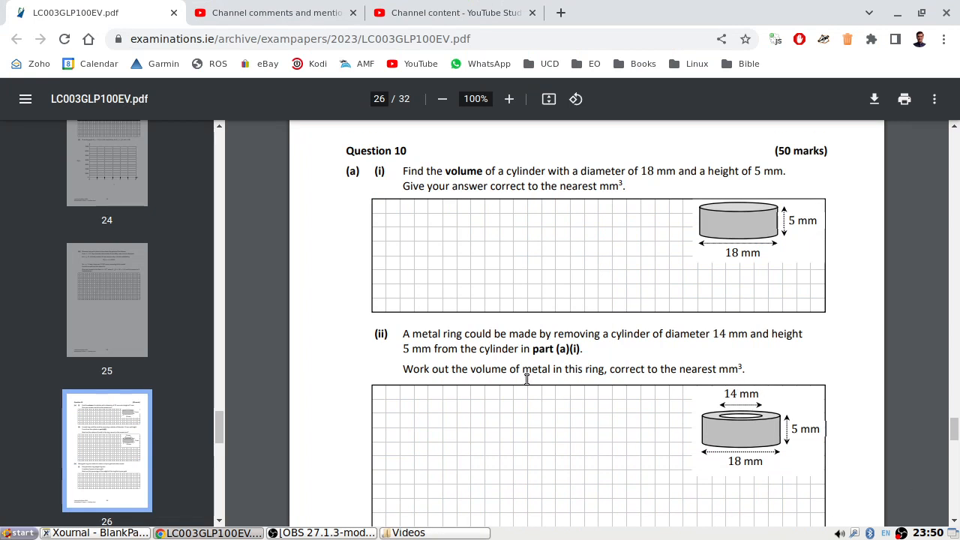
Write '(ii) 1272 − π49×5' on the line below a(i).
scroll(down, 3)
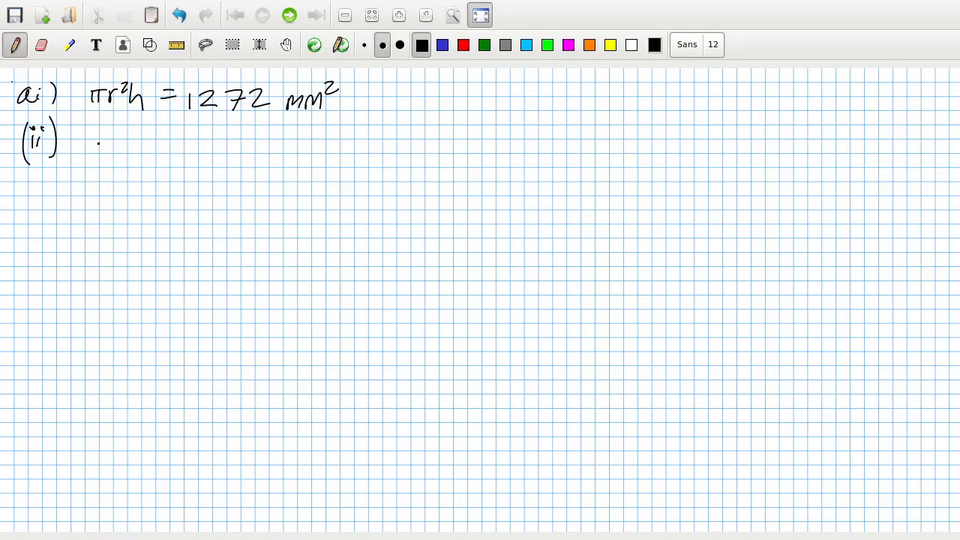
drag(89, 147, 147, 147)
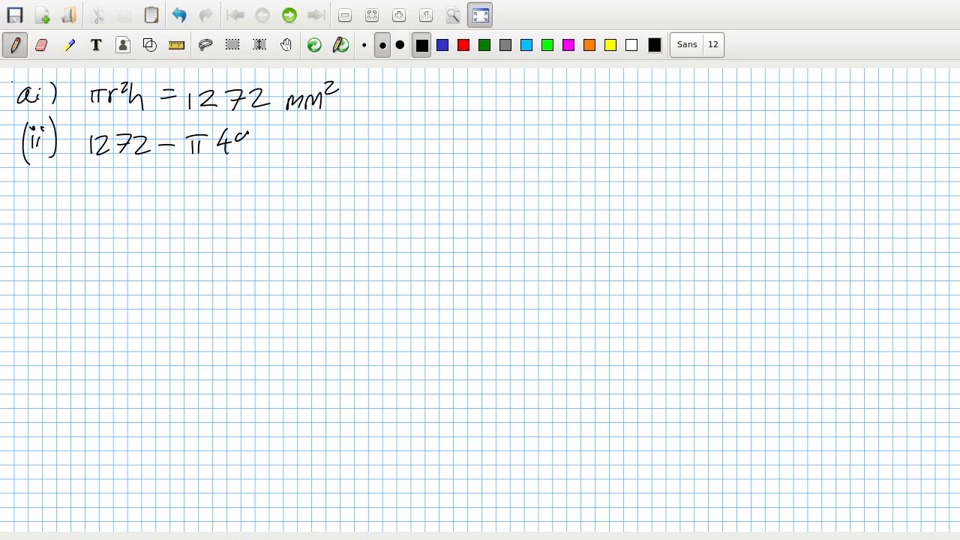
drag(240, 143, 263, 150)
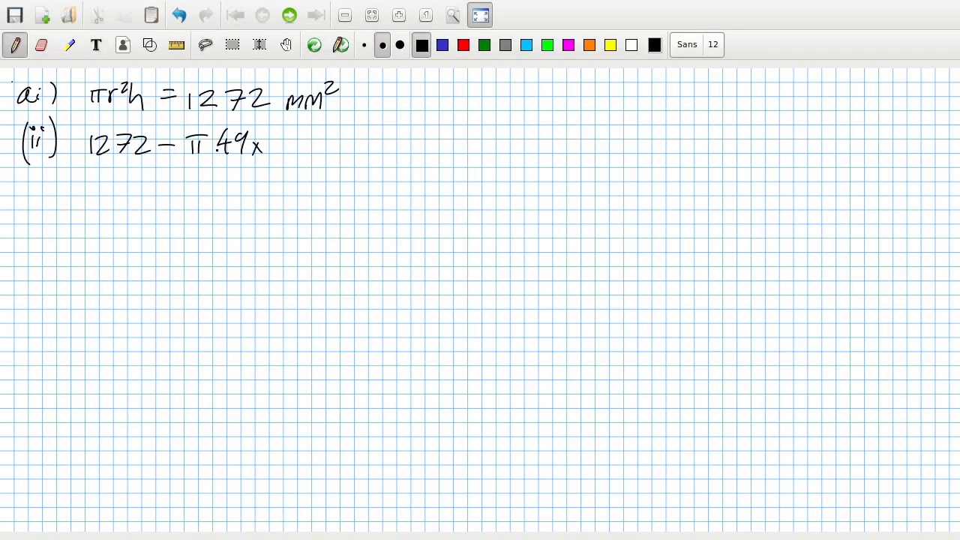
drag(270, 138, 293, 150)
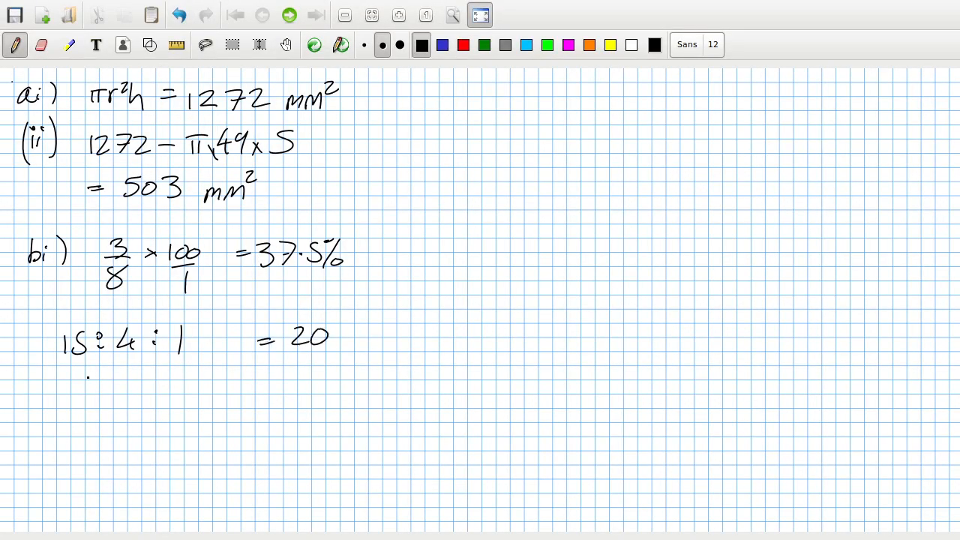
Write the gold mass line '15/20 × 25 = 18.75g' under the ratio.
click(210, 532)
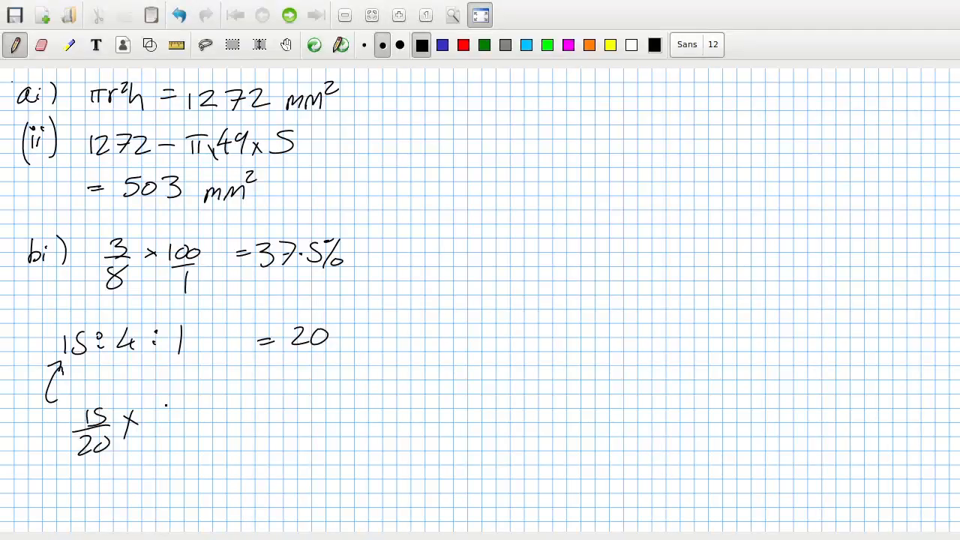
drag(158, 412, 218, 413)
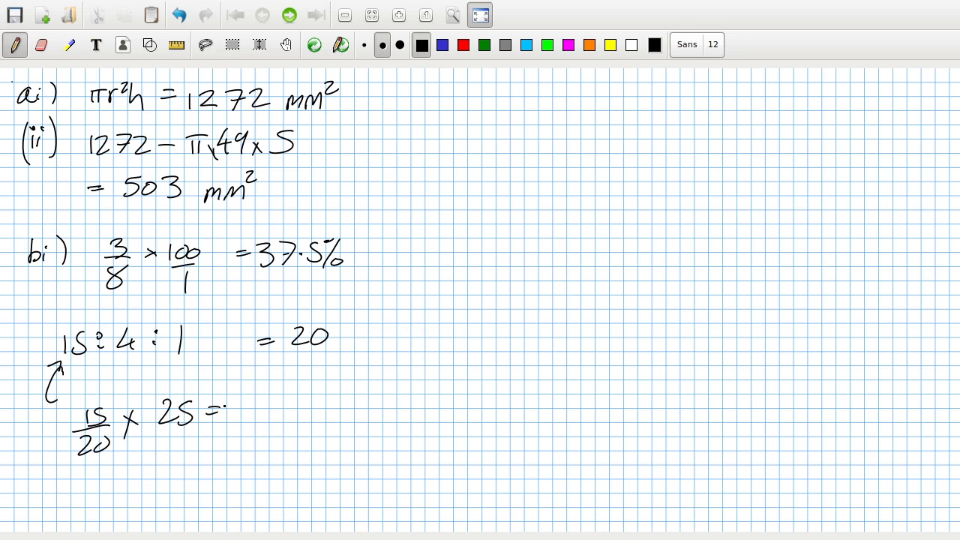
click(210, 533)
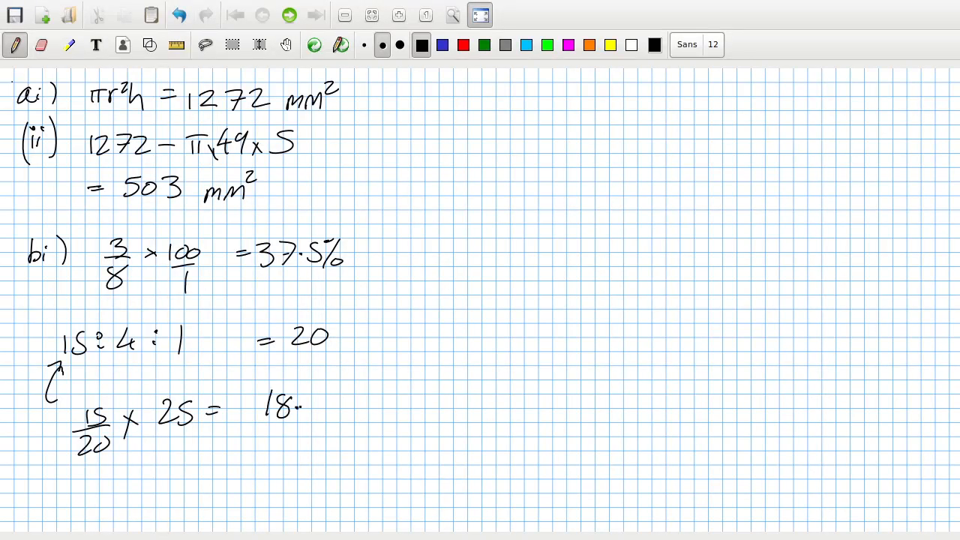
text(18.75g)
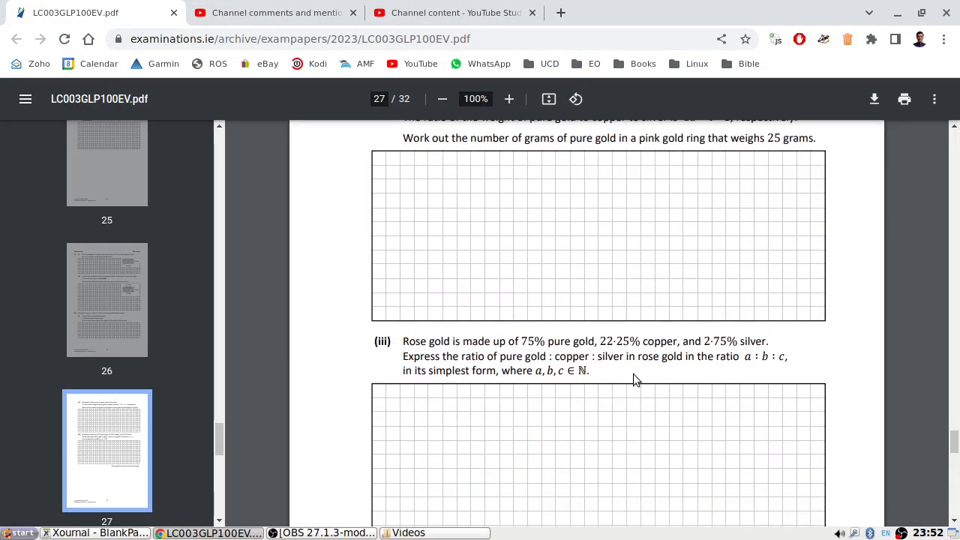
Write '(iii) 75 : 22.25 : 2.75' at the top right and begin scaling it to whole numbers.
scroll(down, 3)
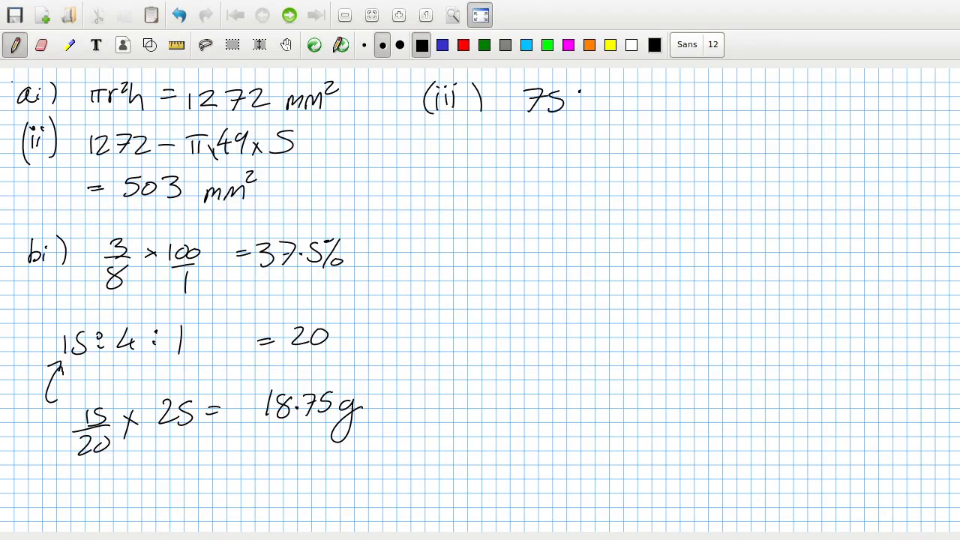
text(: 2)
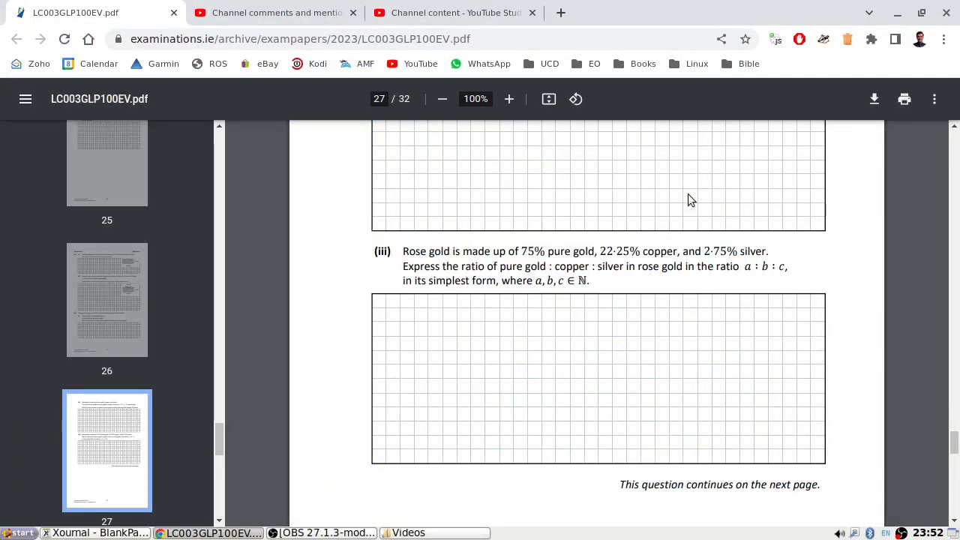
click(93, 533)
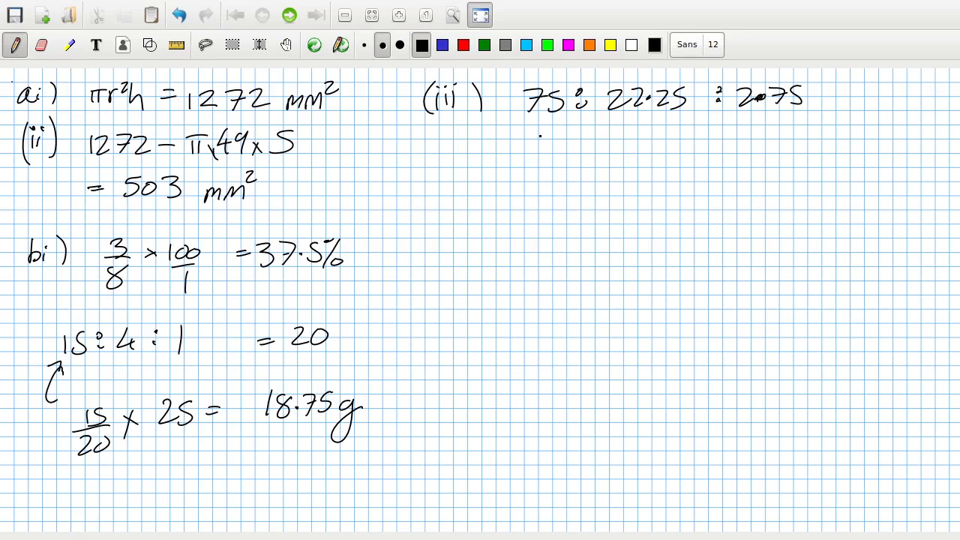
drag(525, 138, 540, 151)
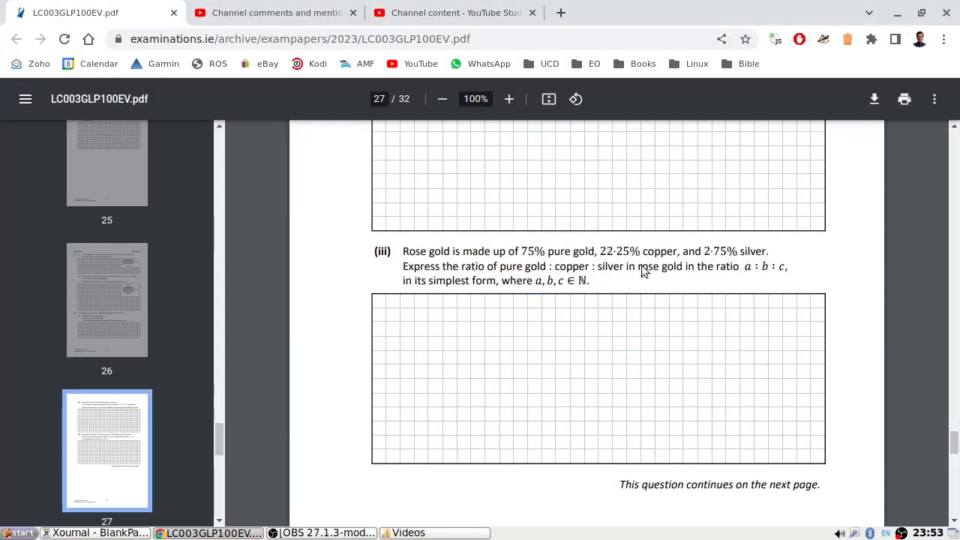
Write '0.01(1000) + 0.02(800) = €26' for insuring the ring after reading c(i).
scroll(down, 3)
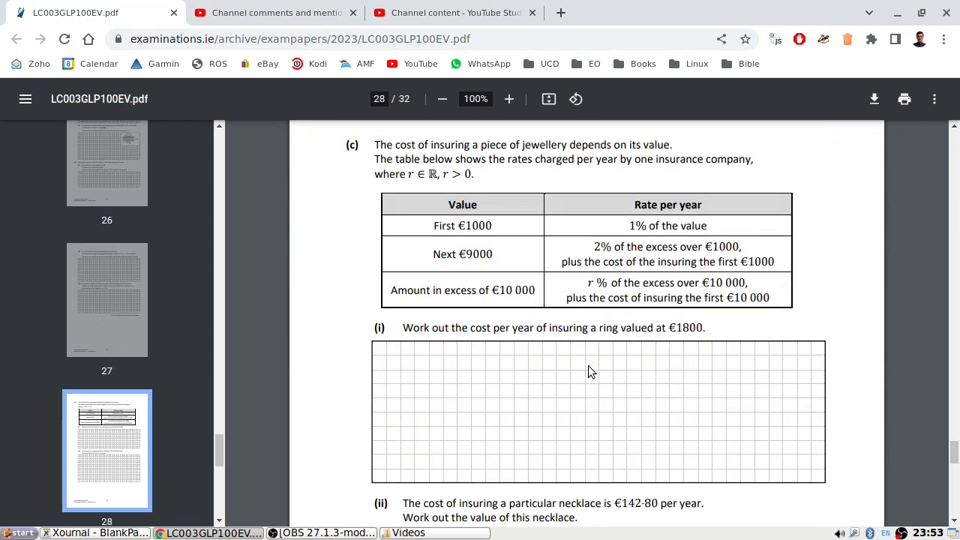
mouse_move(467, 338)
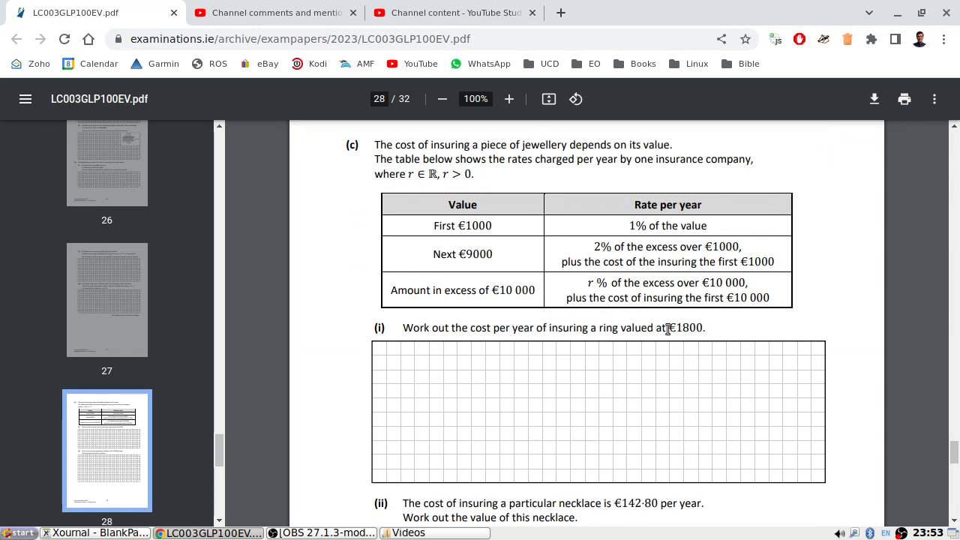
mouse_move(552, 255)
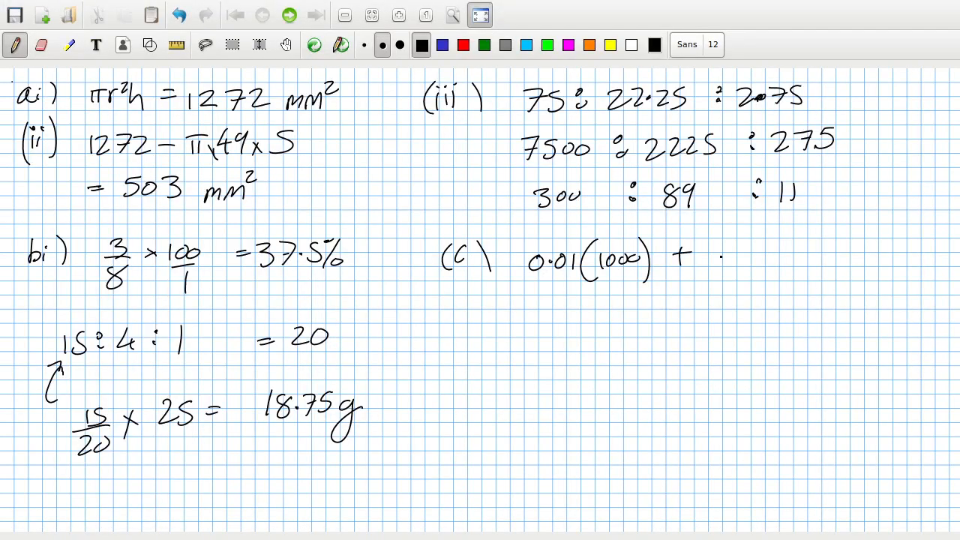
click(210, 532)
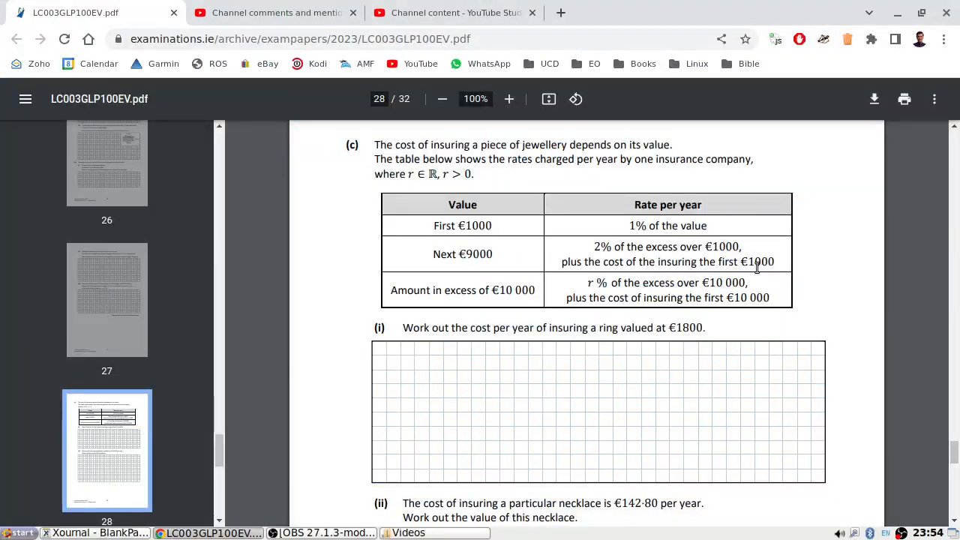
click(93, 532)
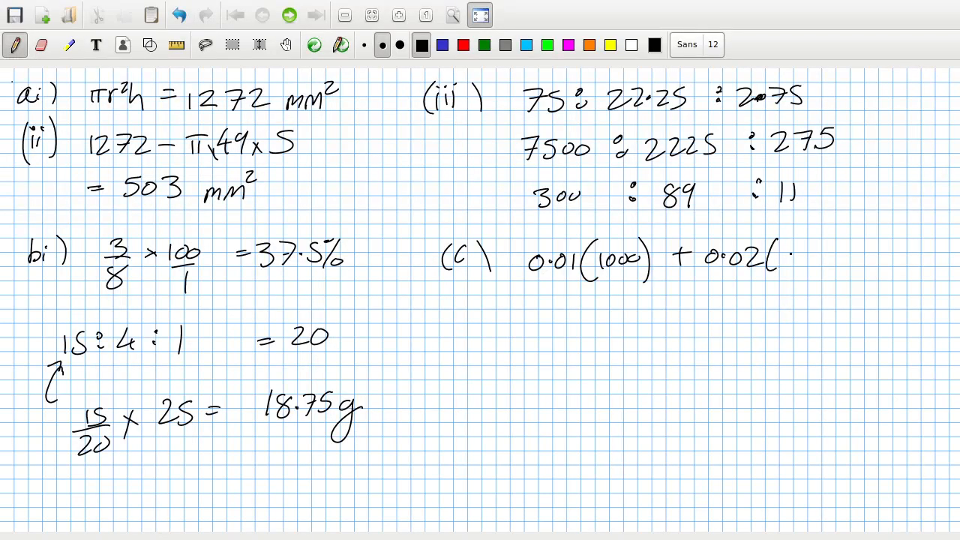
text(800) = €26)
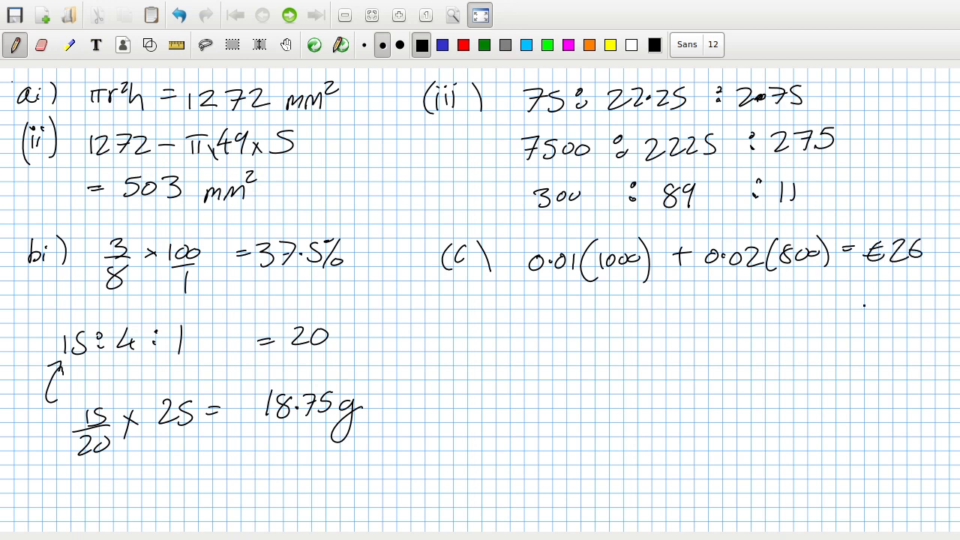
Scroll the exam PDF to the insurance rate table and the €142·80 necklace question.
click(210, 533)
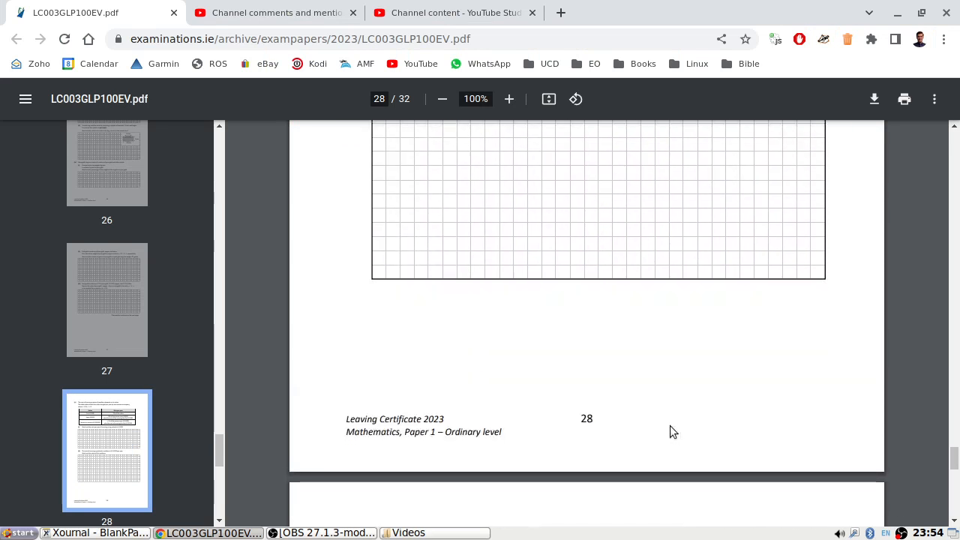
scroll(down, 3)
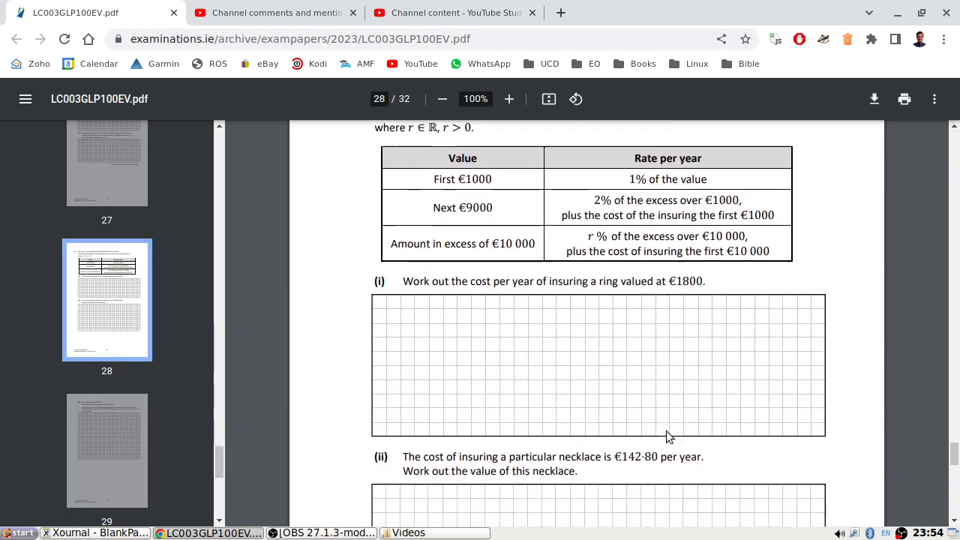
scroll(down, 3)
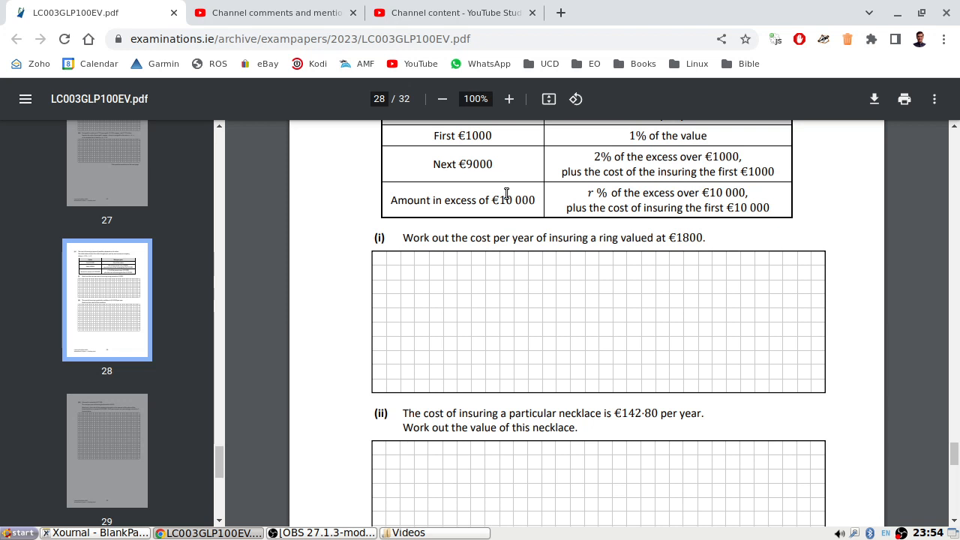
Write '(ii) 10 + 132.80', arrow 132.80 as the 2% part, and get 6640.
click(93, 533)
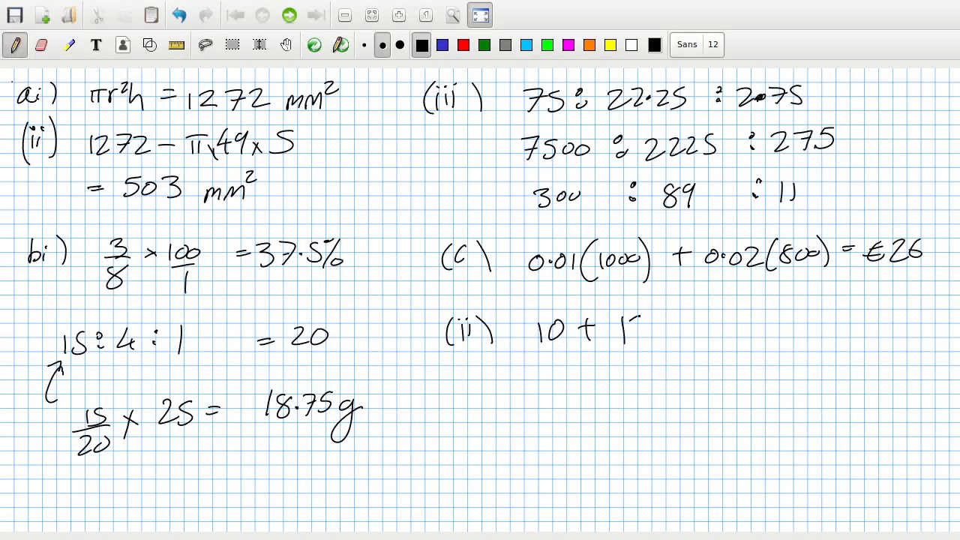
text(132.80)
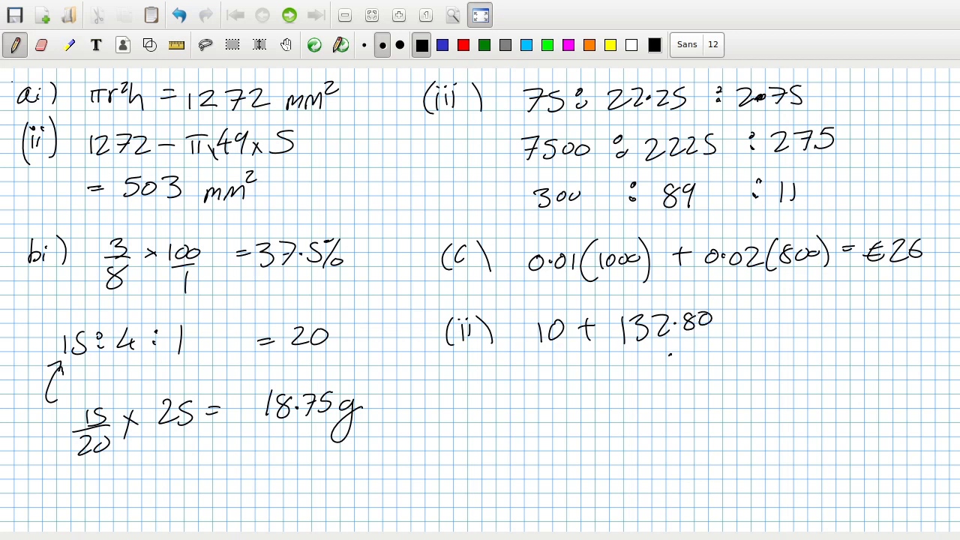
drag(675, 368, 739, 348)
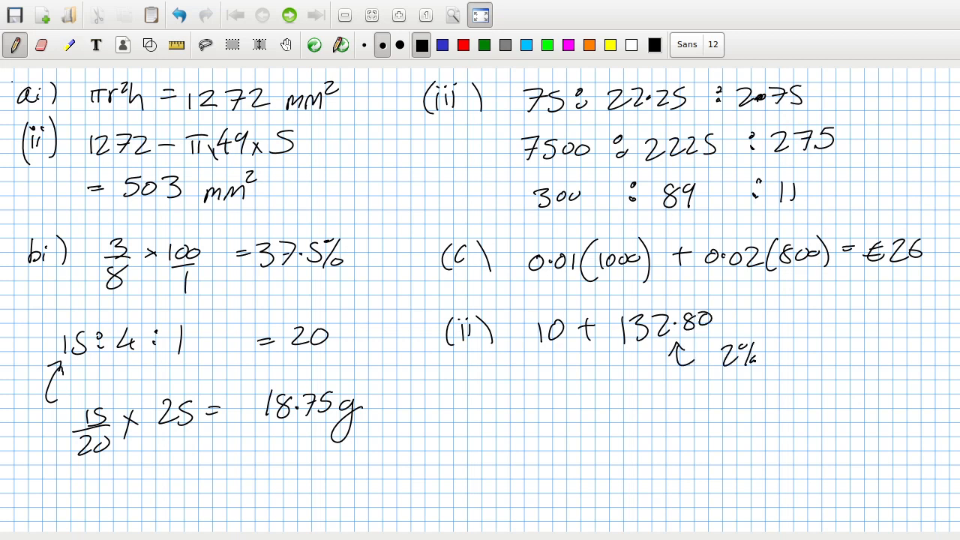
click(773, 361)
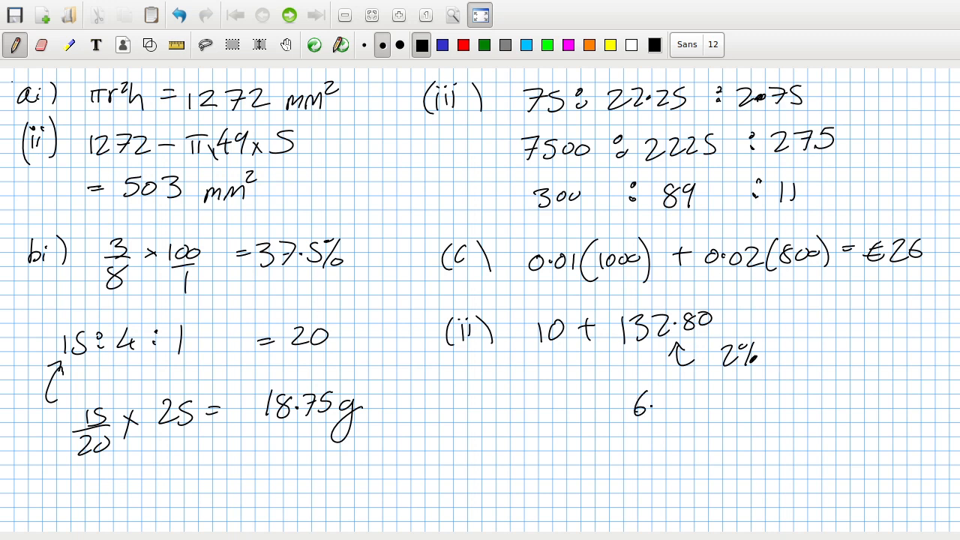
text(640)
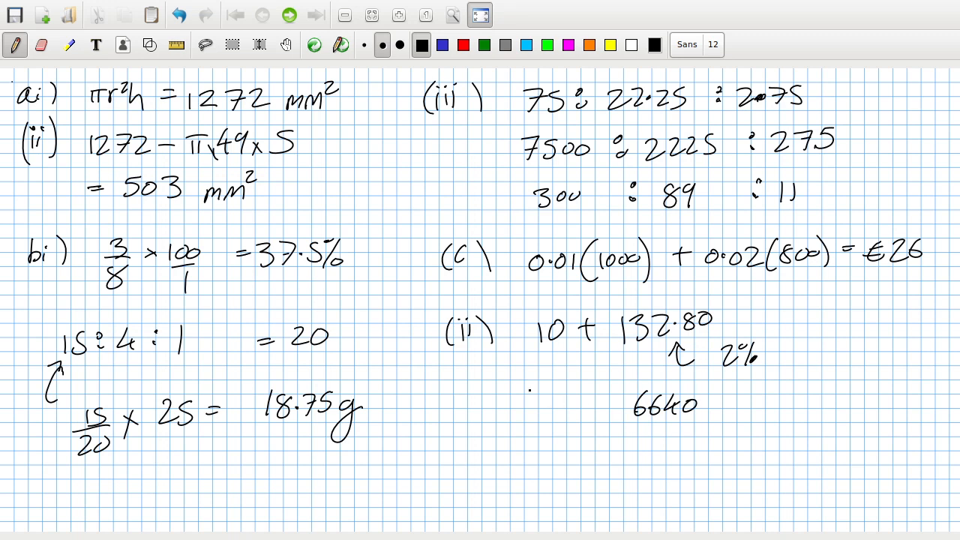
drag(525, 398, 538, 358)
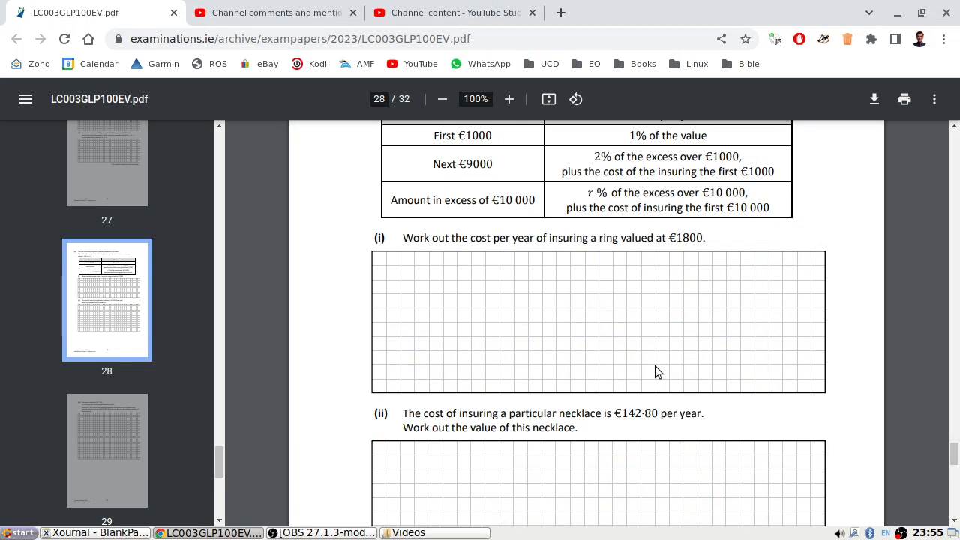
Scroll to part (iii), the €17 500 brooch insured for €435, and back to page 28.
scroll(down, 3)
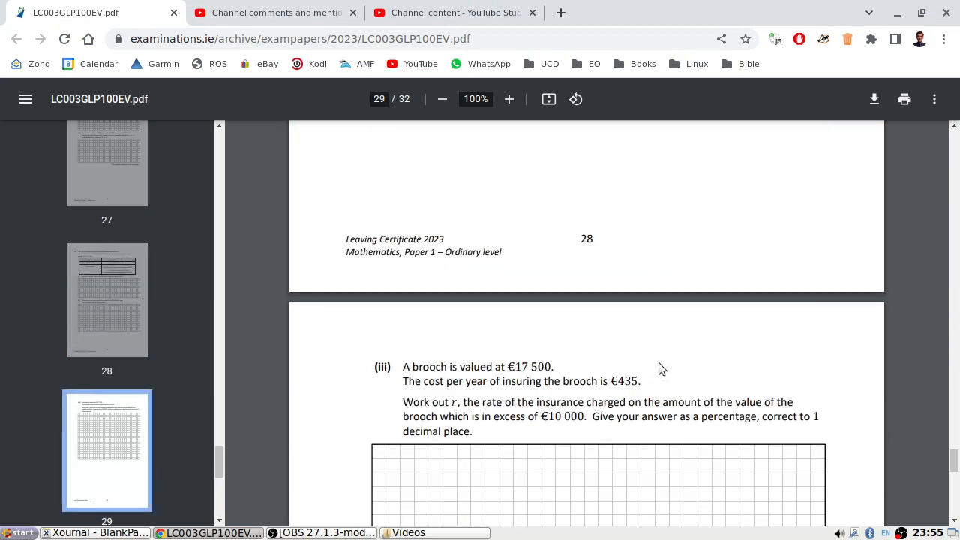
mouse_move(612, 465)
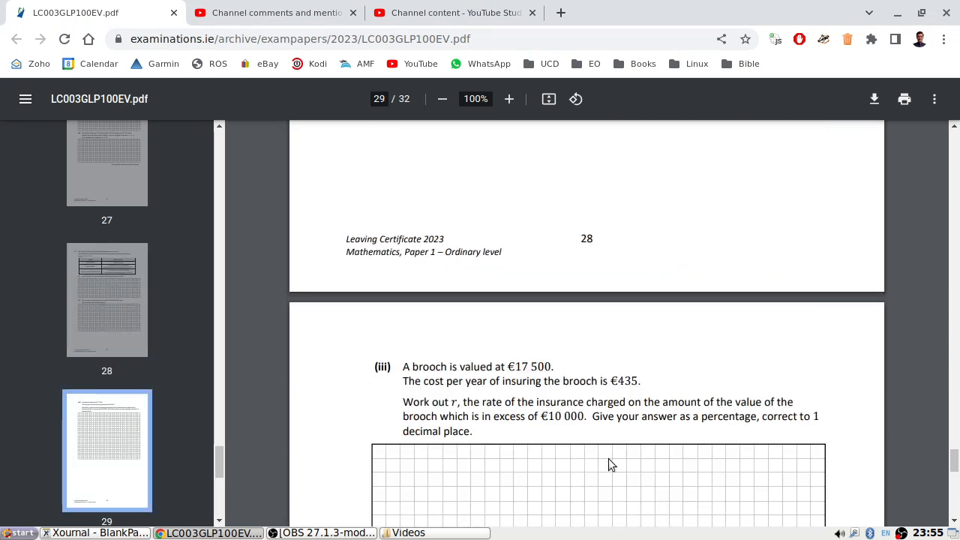
scroll(up, 3)
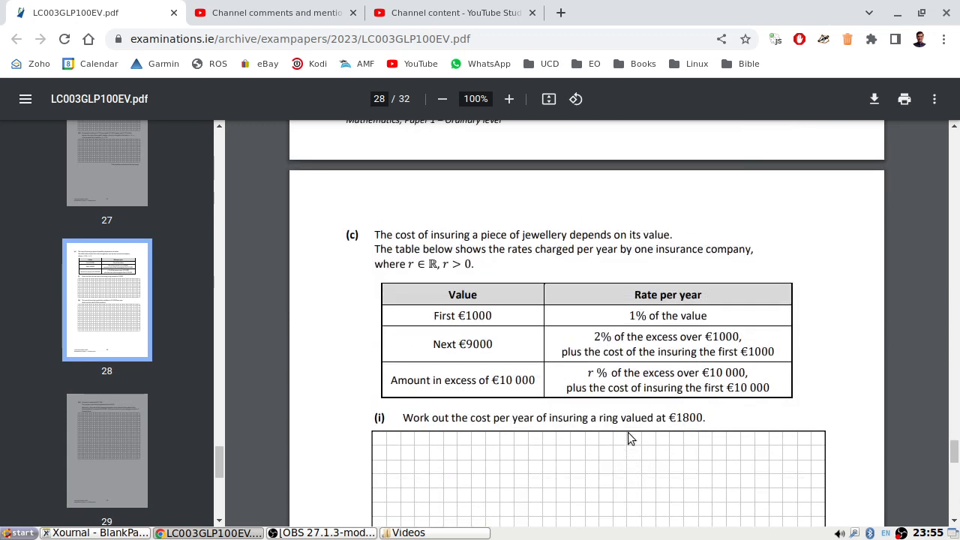
scroll(down, 3)
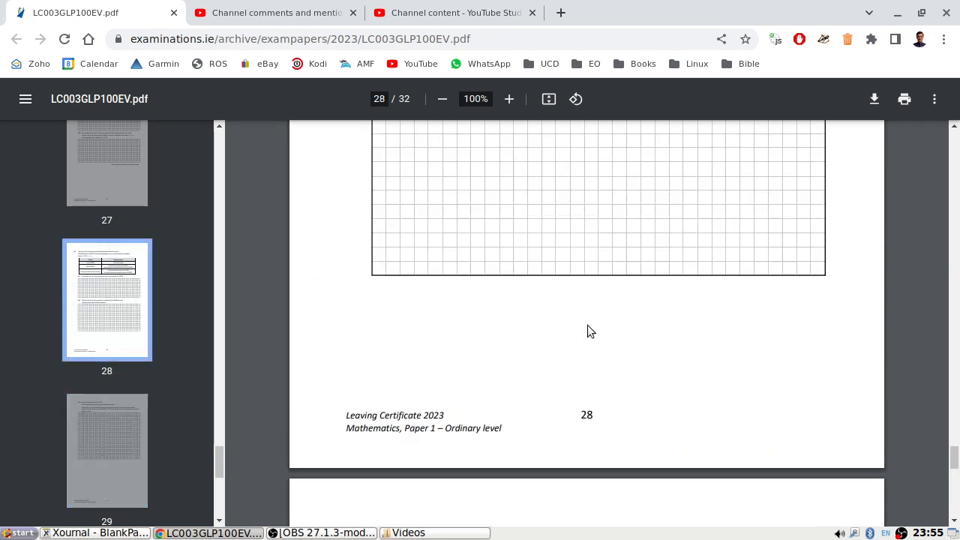
Write '1000 + 6640 = €7640' and start (iii) as '10 + 180 + 245'.
scroll(down, 3)
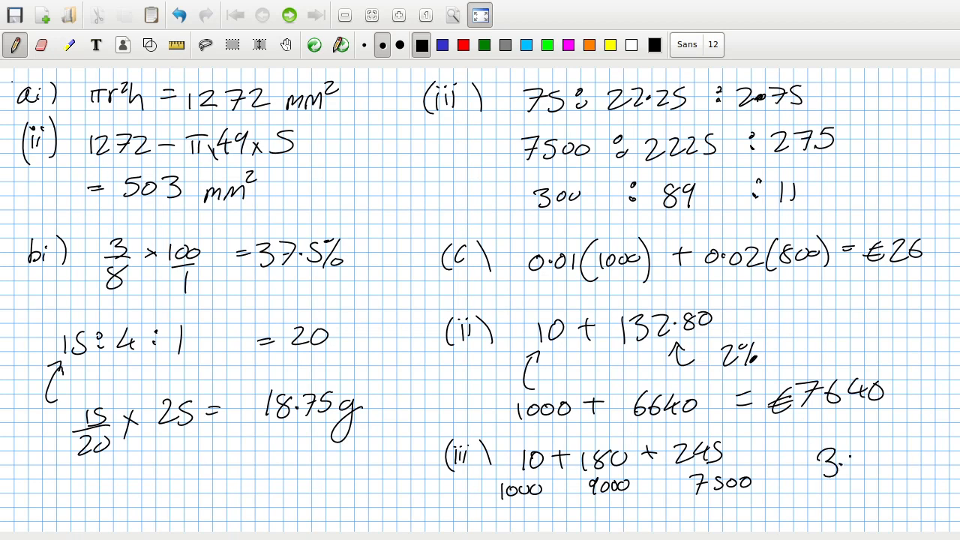
Scroll the exam PDF down to the extra-work page after the brooch question.
click(210, 532)
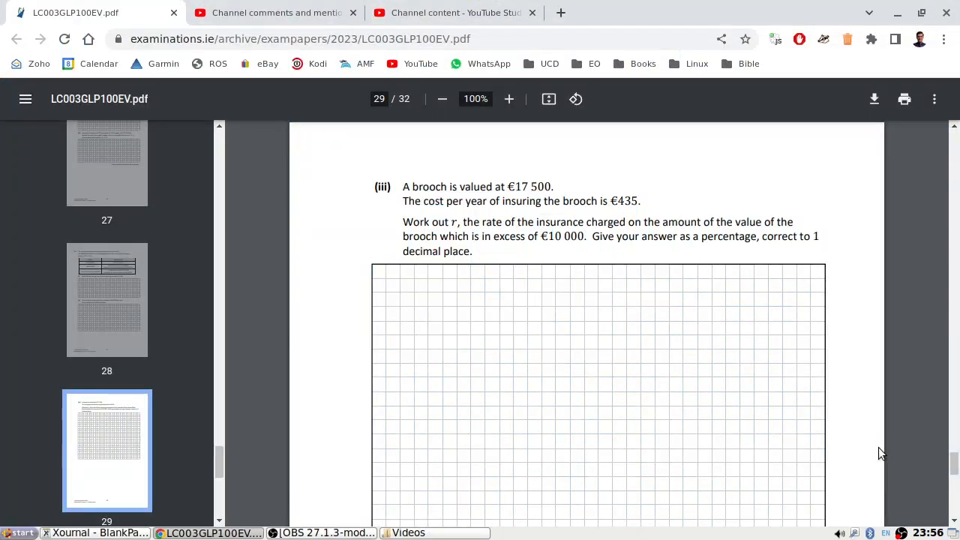
scroll(down, 3)
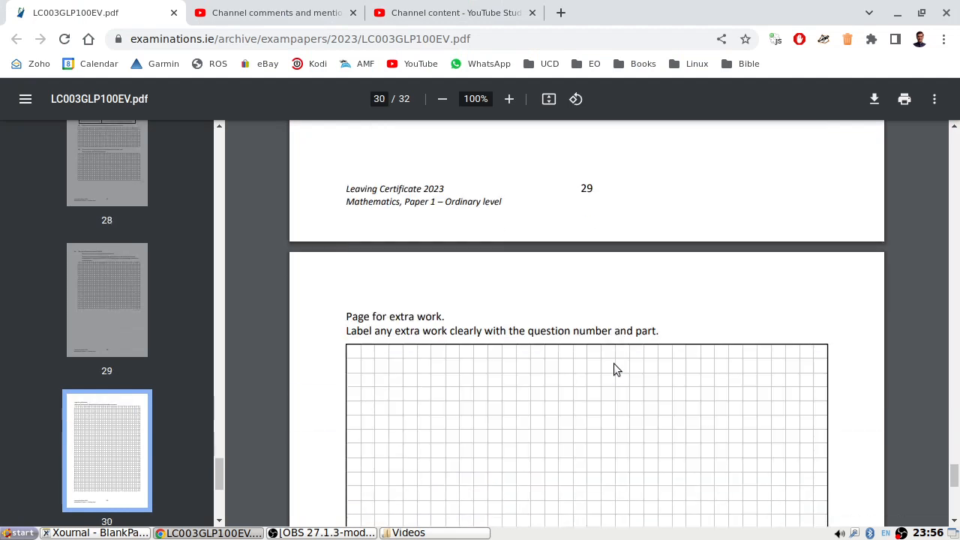
scroll(down, 3)
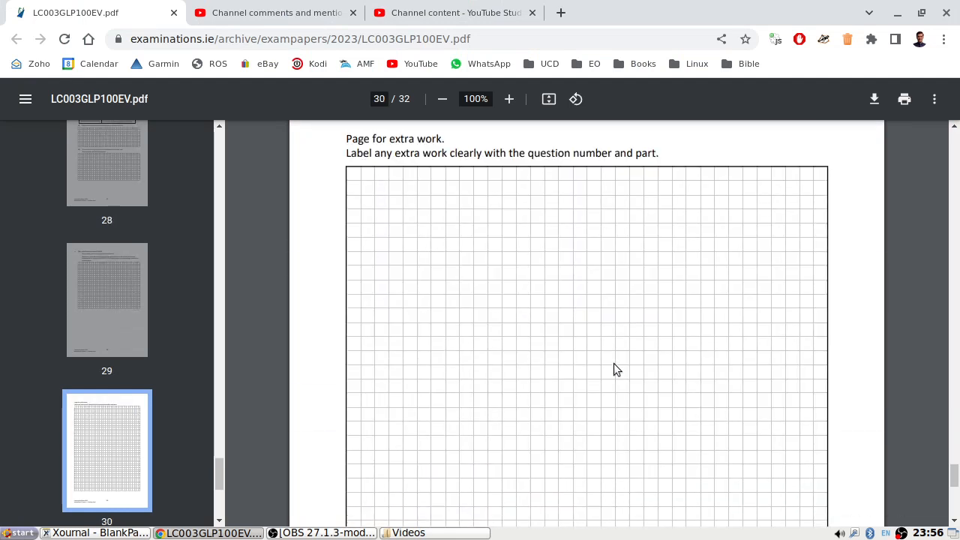